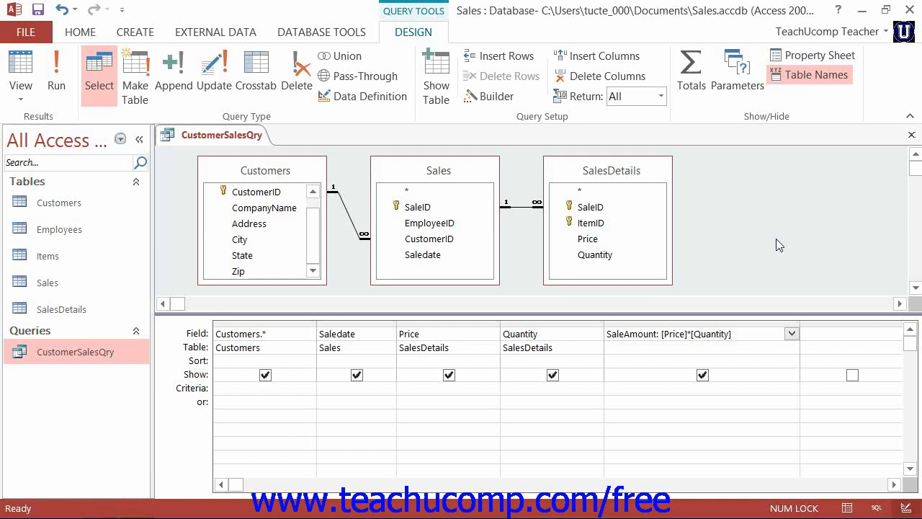
{"action": "mouse_move", "coordinate": [798, 161]}
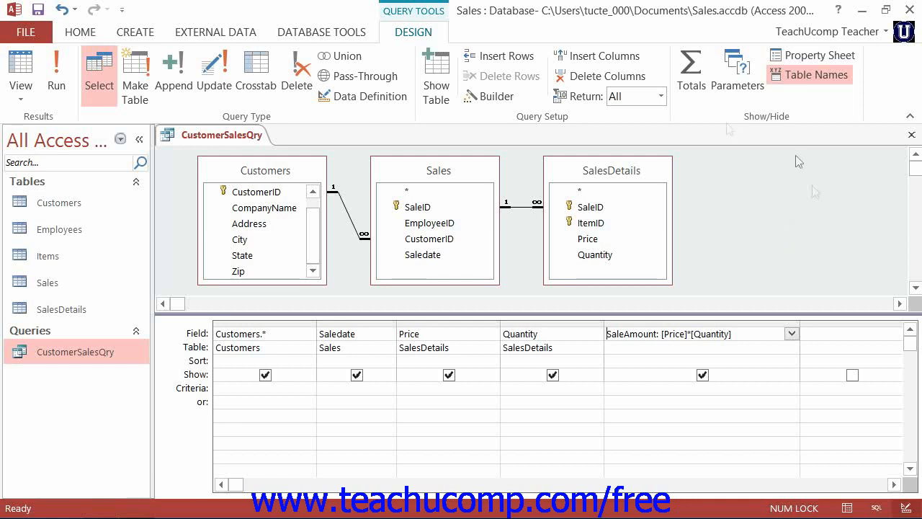
{"action": "mouse_move", "coordinate": [660, 95]}
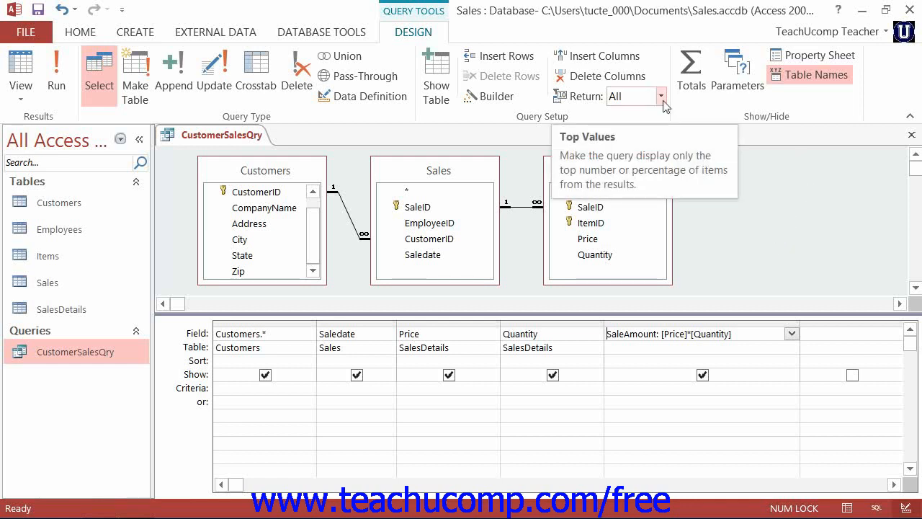
- Show the Return top-values choices: 5, 25, 100, 5%, 25% and All
{"action": "left_click", "coordinate": [660, 95]}
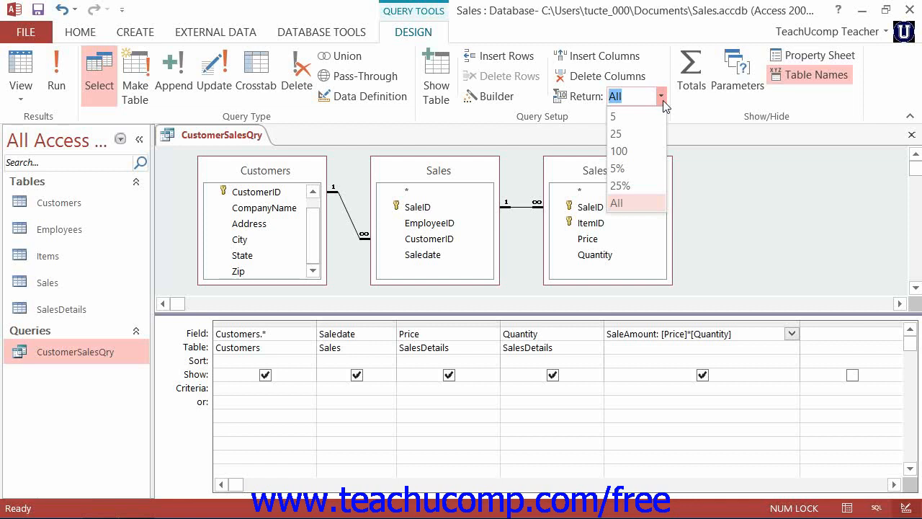
- Set Return to 7 so the query yields only the top 7 records
{"action": "left_click", "coordinate": [617, 202]}
{"action": "type", "text": "7"}
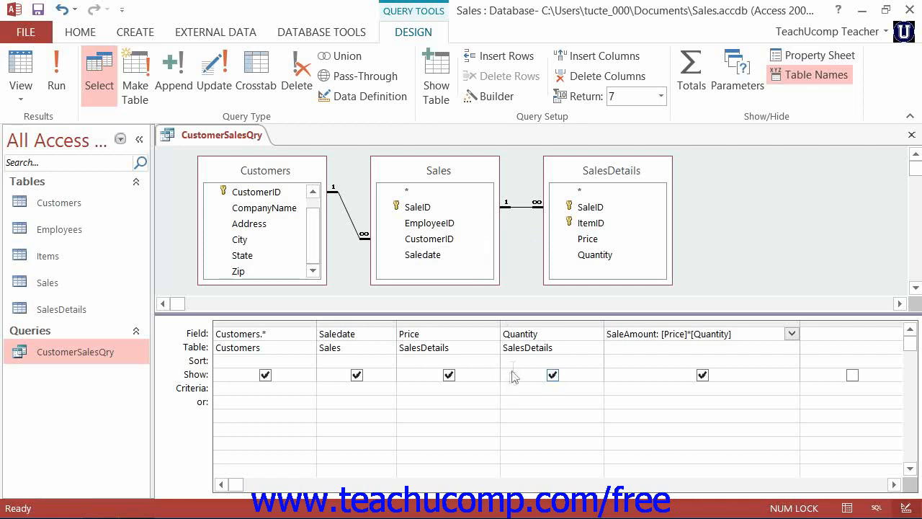
- Sort Quantity descending and run to list seven records from 150 down to 6
{"action": "left_click", "coordinate": [596, 360]}
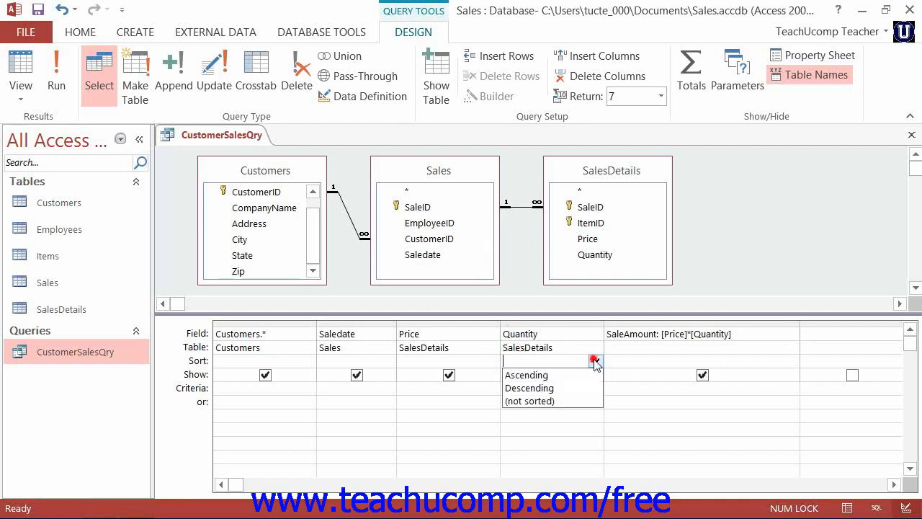
{"action": "left_click", "coordinate": [528, 387]}
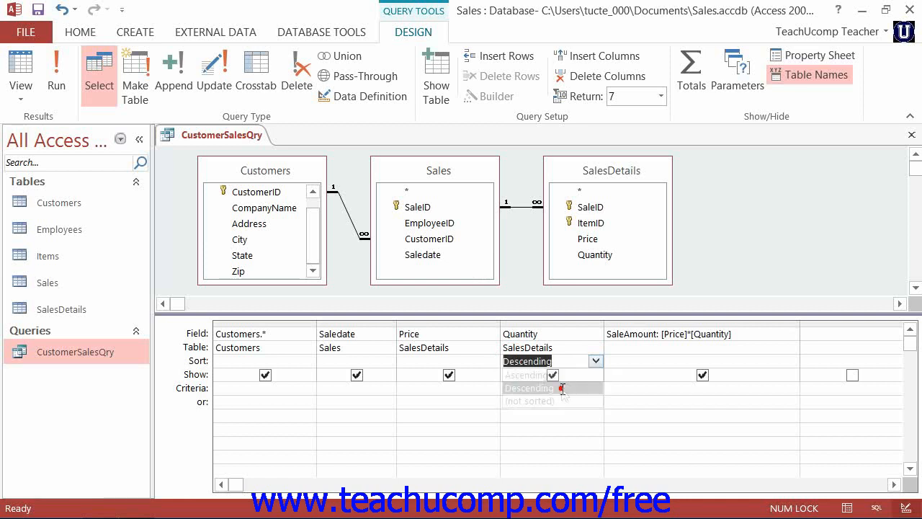
{"action": "left_click", "coordinate": [527, 388]}
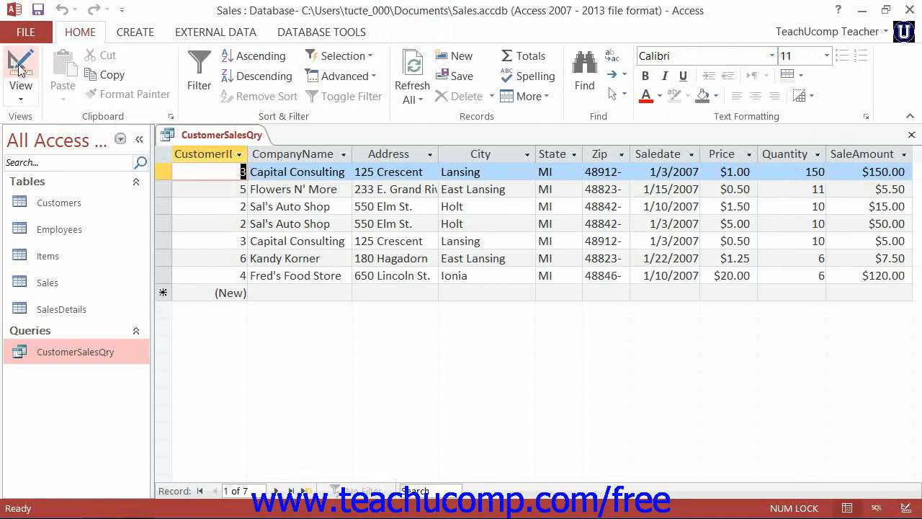
- Back in Design View, change the Quantity sort to Ascending while keeping top 7
{"action": "left_click", "coordinate": [20, 69]}
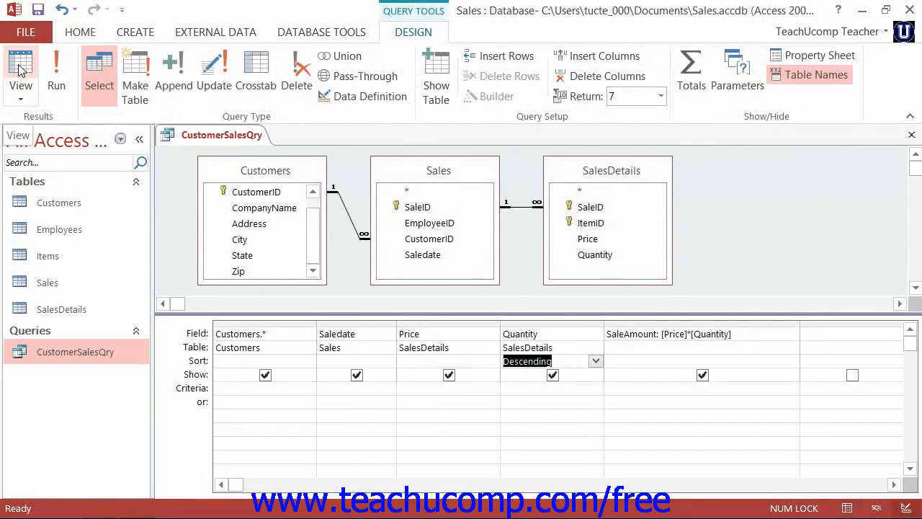
{"action": "mouse_move", "coordinate": [122, 144]}
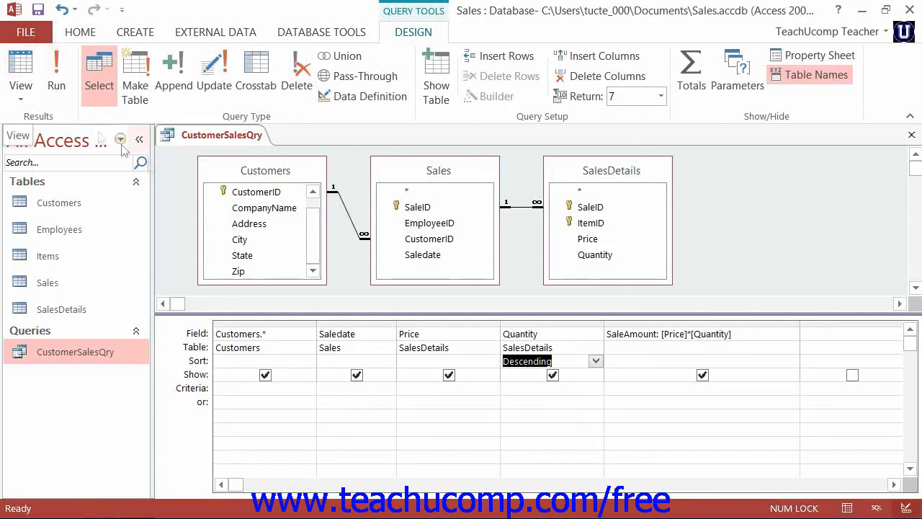
{"action": "left_click", "coordinate": [596, 361]}
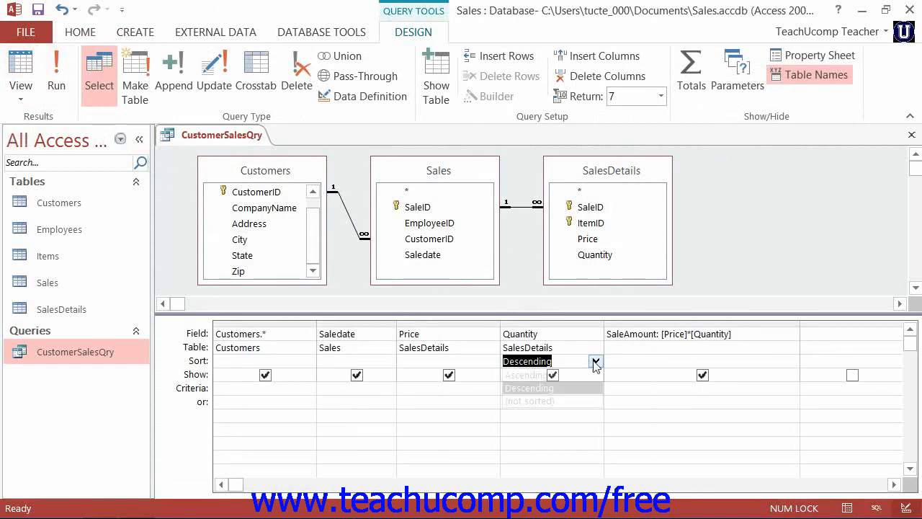
{"action": "left_click", "coordinate": [524, 374]}
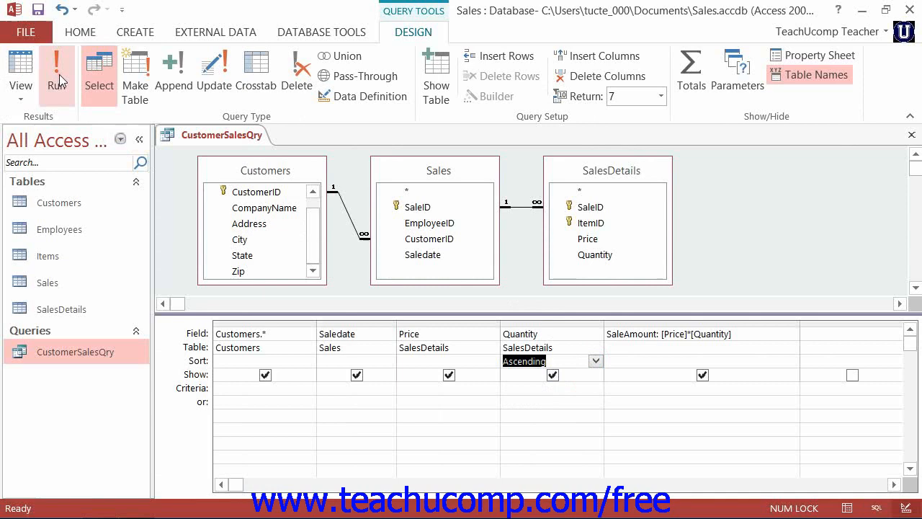
{"action": "left_click", "coordinate": [57, 69]}
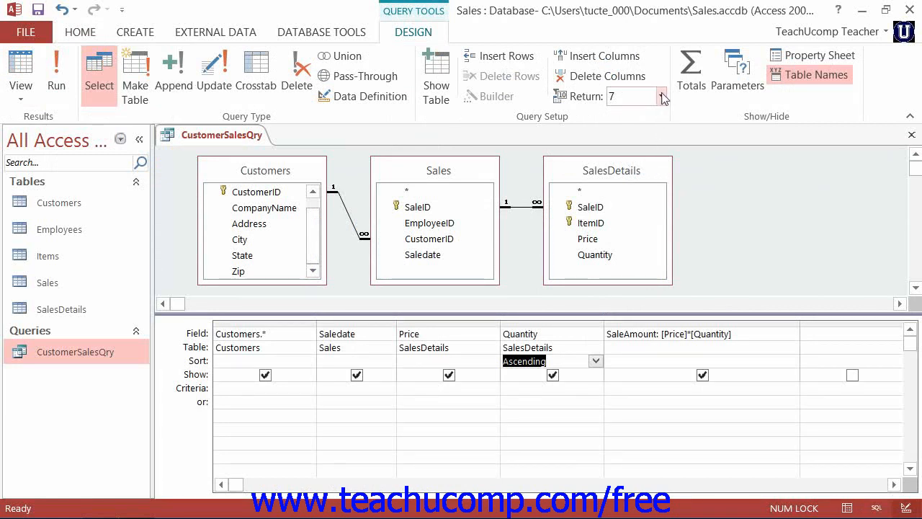
{"action": "mouse_move", "coordinate": [651, 95]}
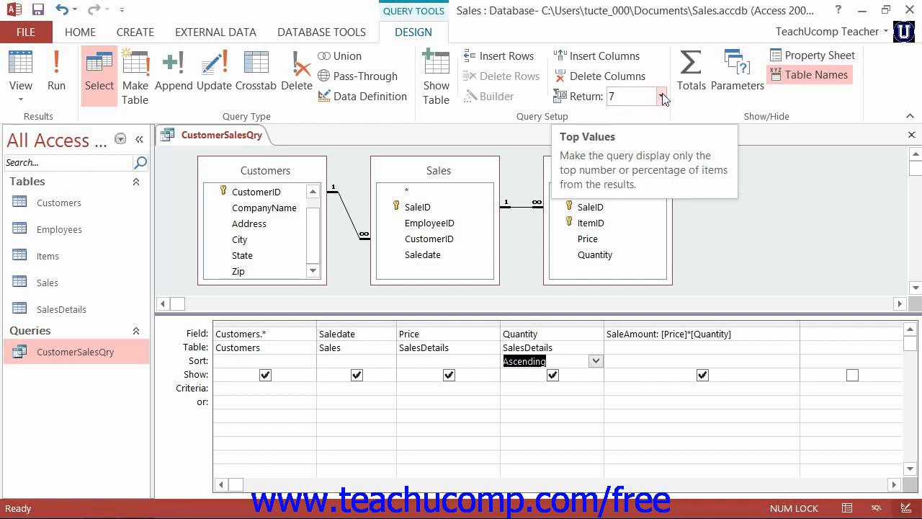
- Set Return back to All records and return to Design View with Quantity's sort choices shown
{"action": "left_click", "coordinate": [660, 95]}
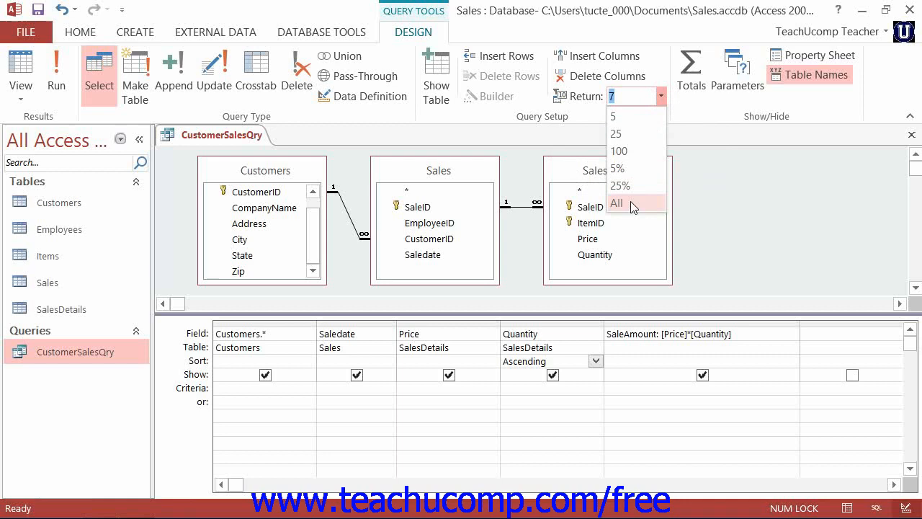
{"action": "left_click", "coordinate": [617, 203]}
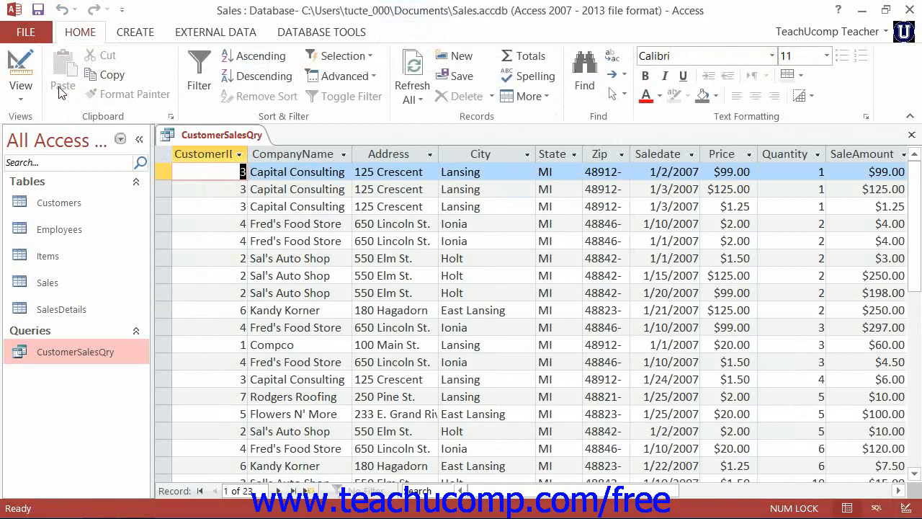
{"action": "left_click", "coordinate": [20, 70]}
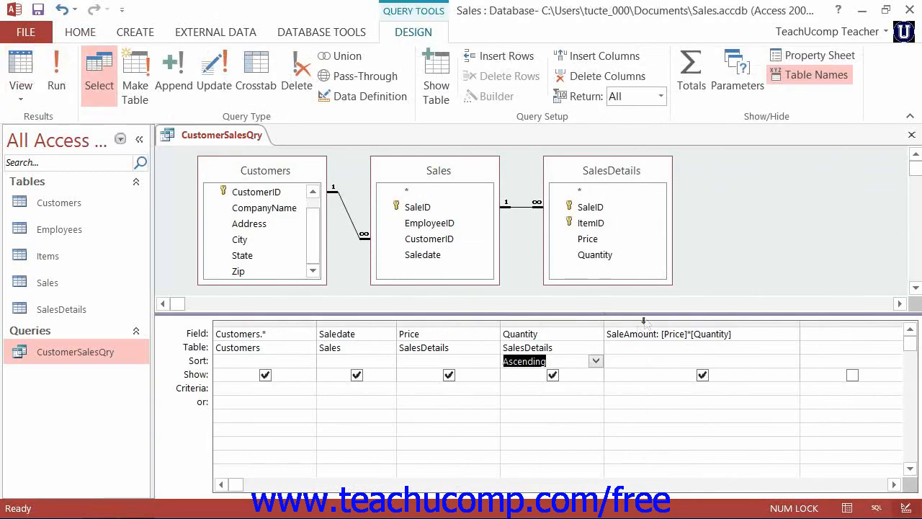
{"action": "left_click", "coordinate": [595, 360]}
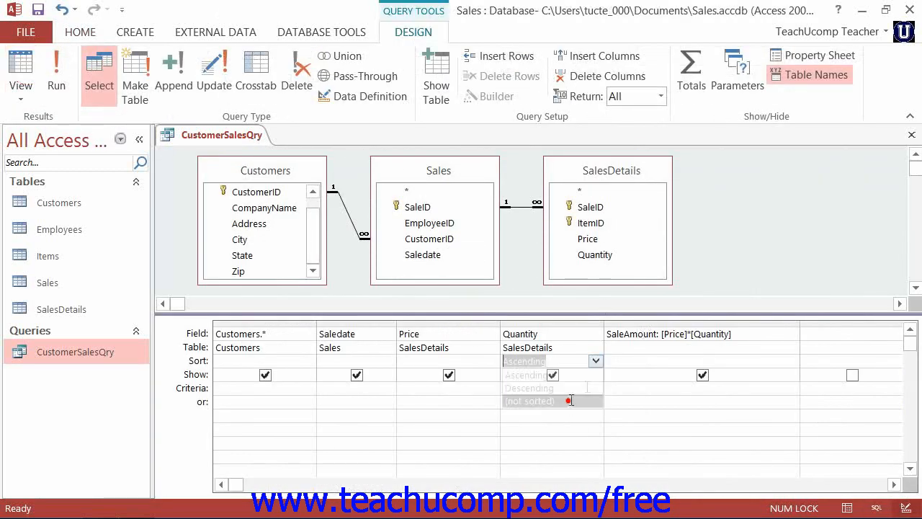